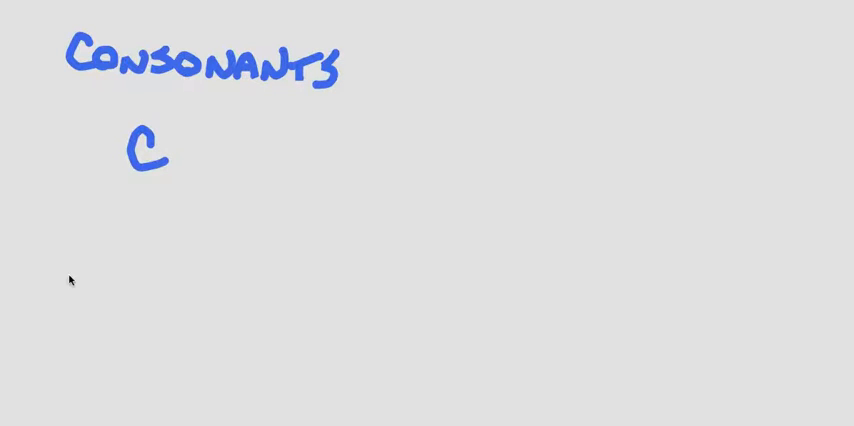
mouse_move(136, 196)
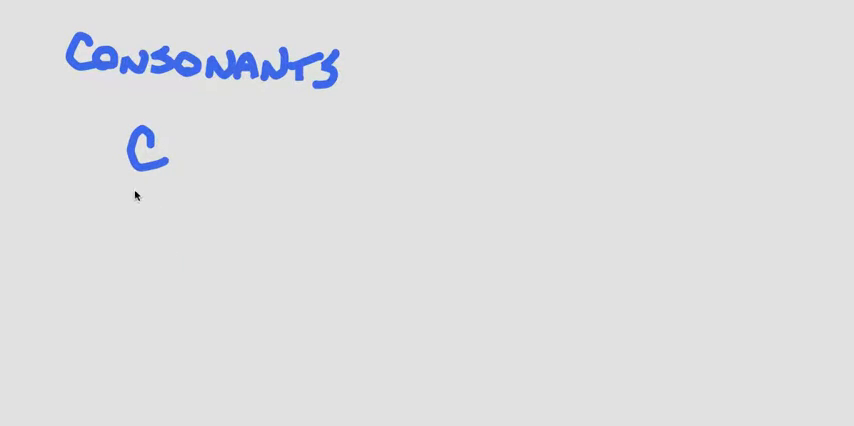